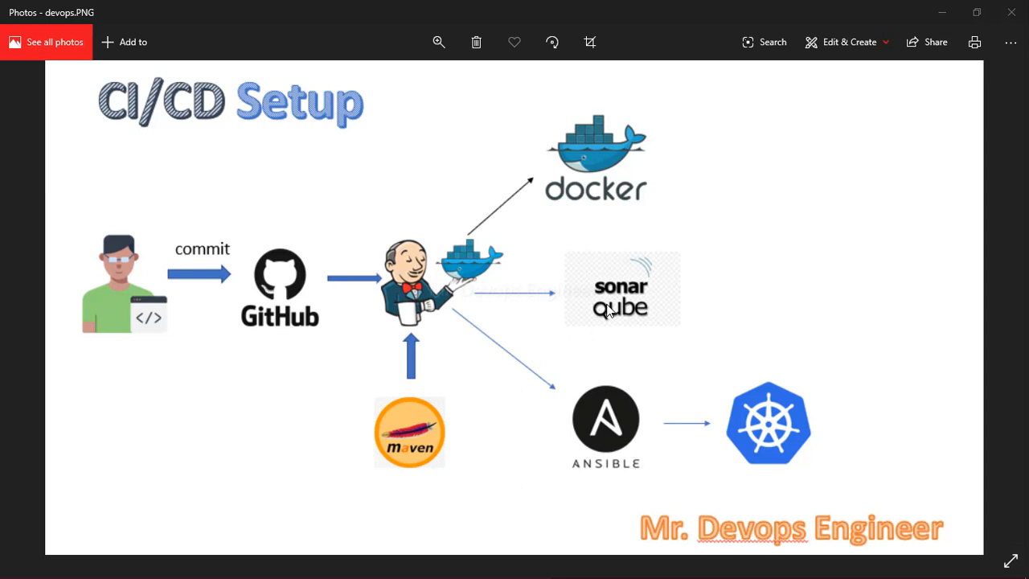
{"action": "mouse_move", "coordinate": [705, 277]}
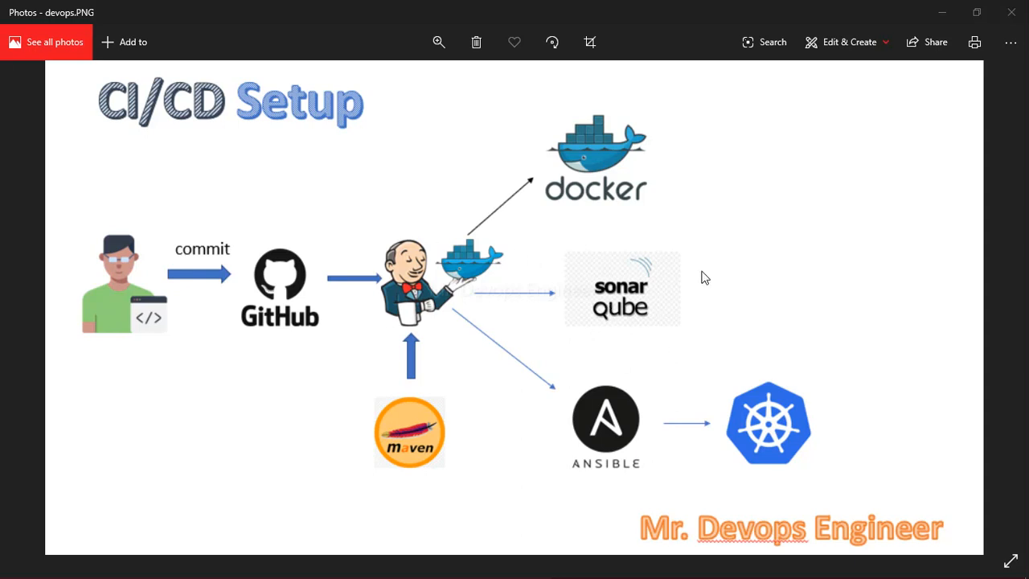
{"action": "mouse_move", "coordinate": [540, 192]}
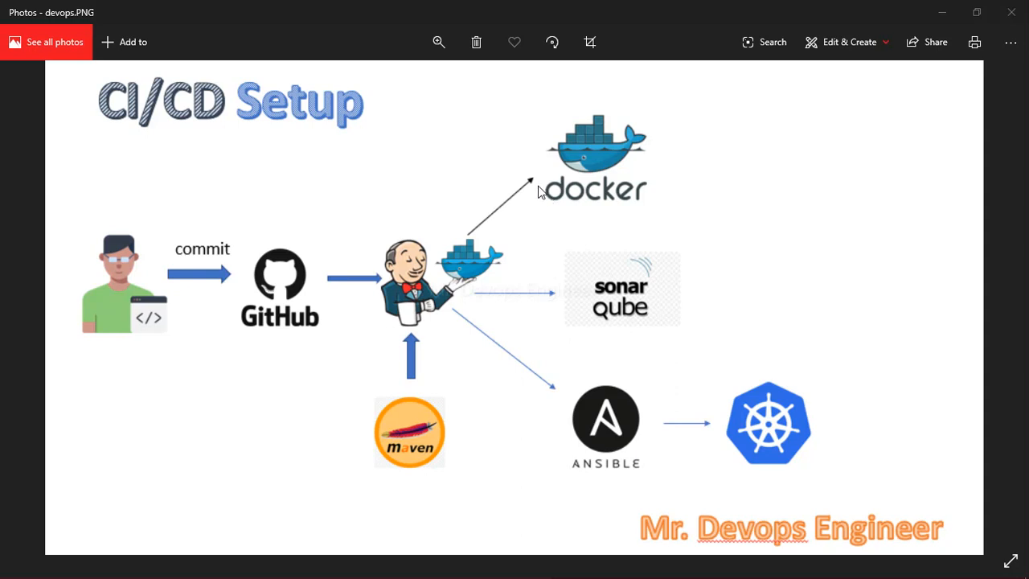
{"action": "mouse_move", "coordinate": [314, 311]}
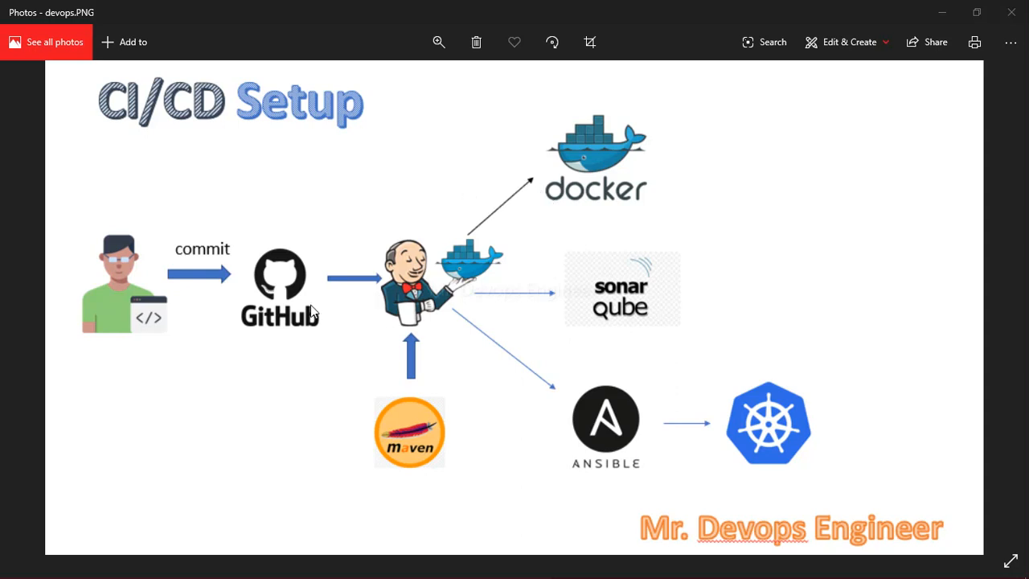
{"action": "mouse_move", "coordinate": [380, 299]}
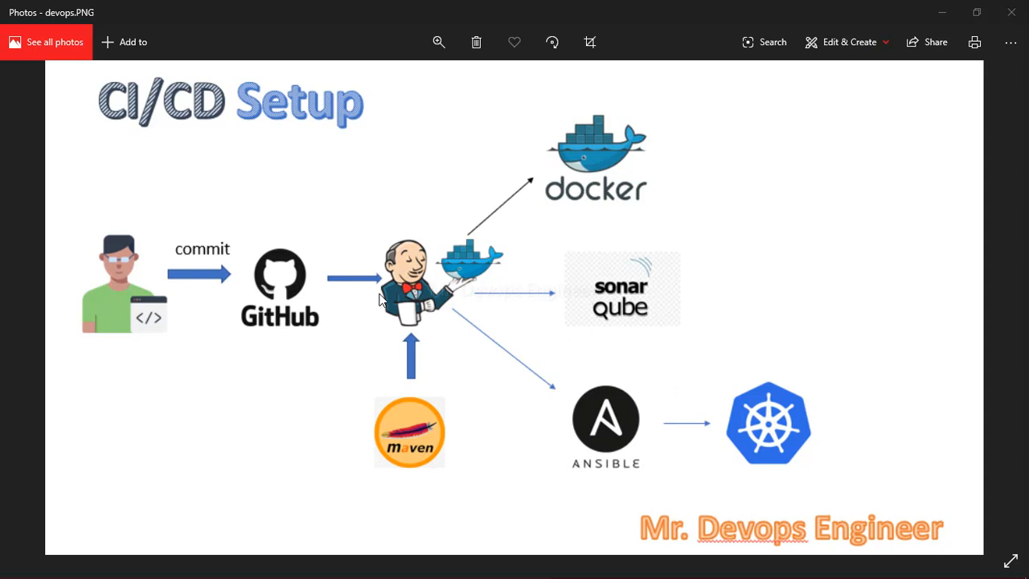
{"action": "mouse_move", "coordinate": [266, 300]}
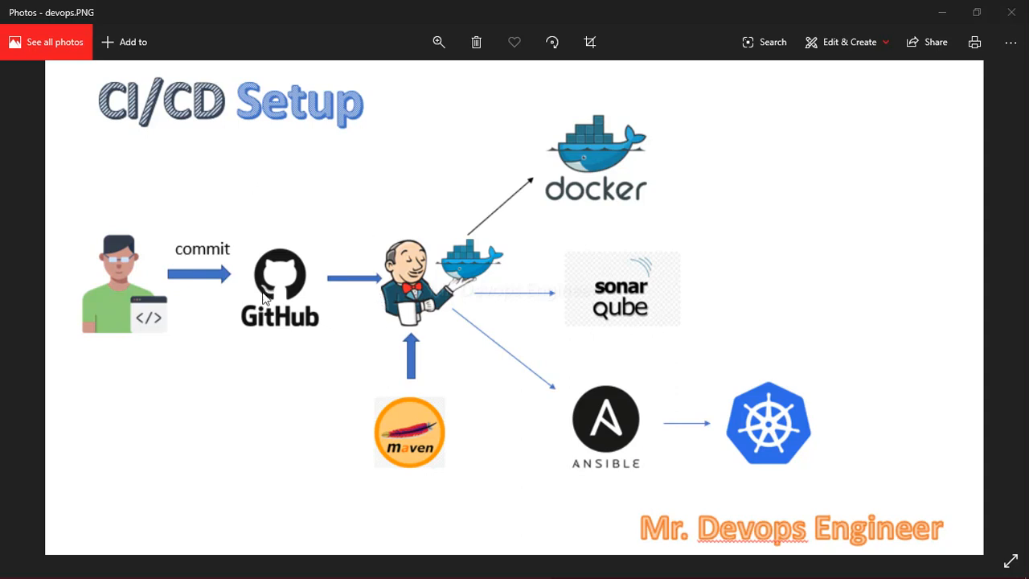
{"action": "mouse_move", "coordinate": [276, 291]}
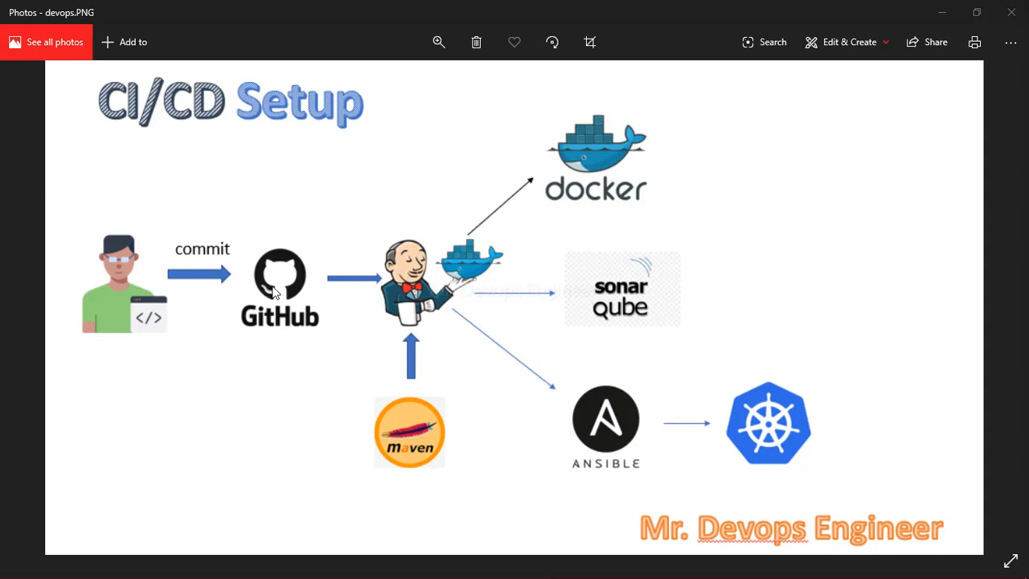
{"action": "mouse_move", "coordinate": [389, 402]}
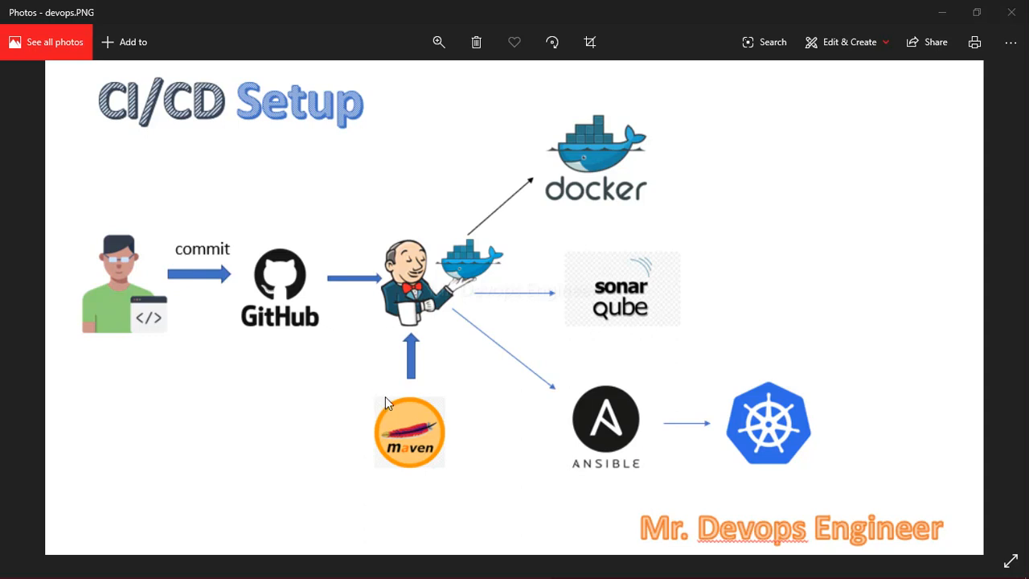
{"action": "mouse_move", "coordinate": [402, 405]}
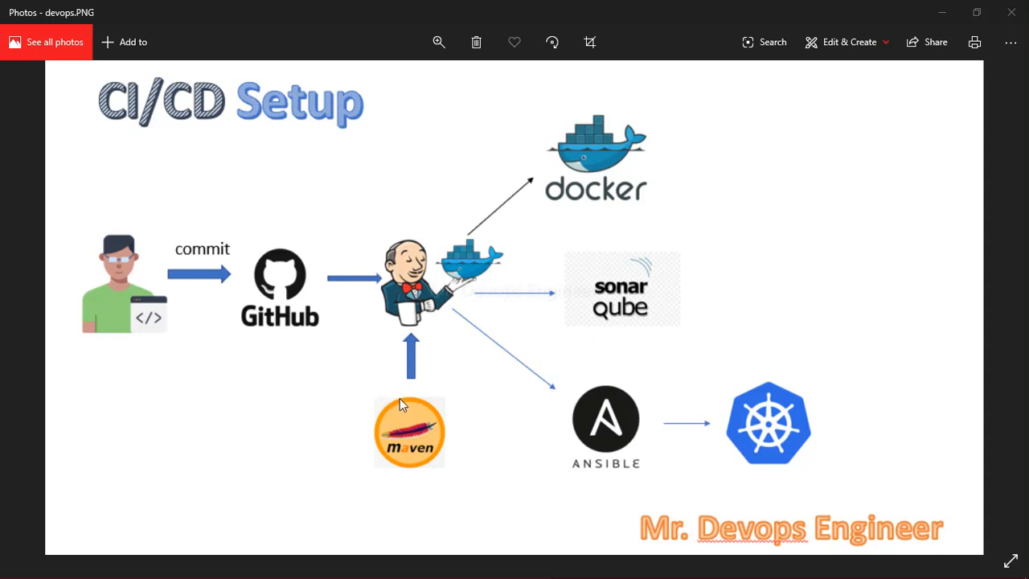
{"action": "mouse_move", "coordinate": [473, 386]}
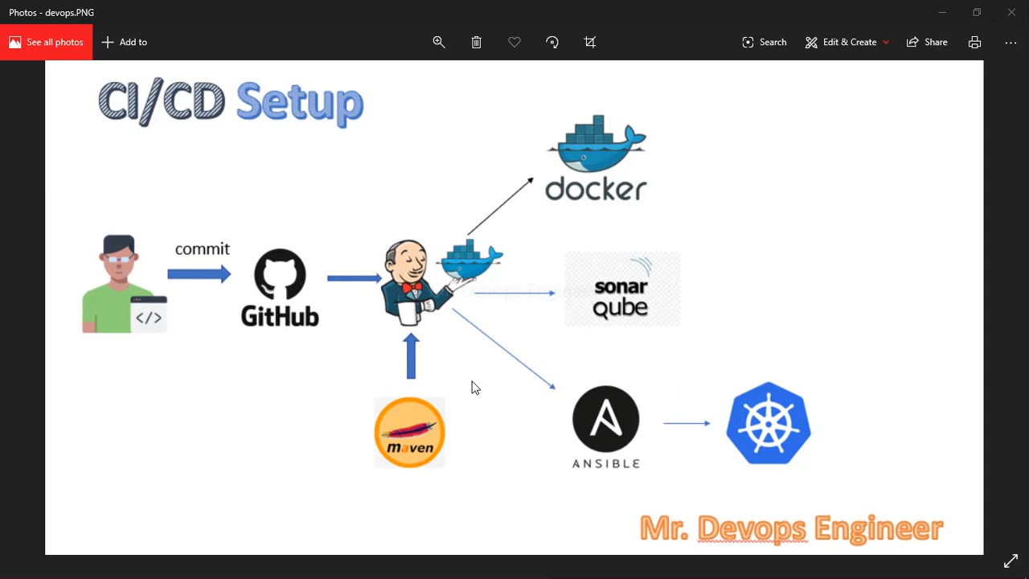
{"action": "mouse_move", "coordinate": [618, 329]}
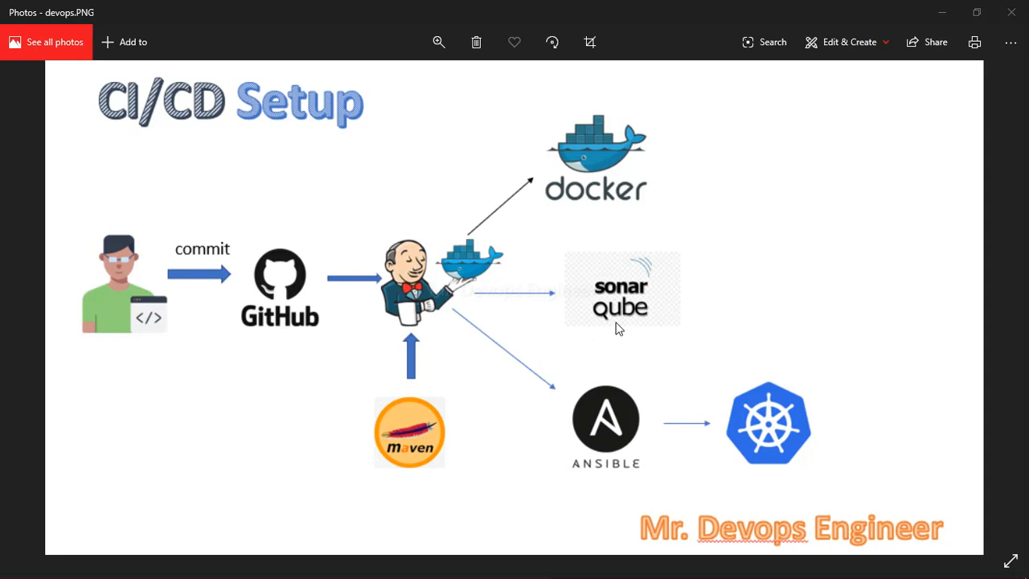
{"action": "mouse_move", "coordinate": [572, 405]}
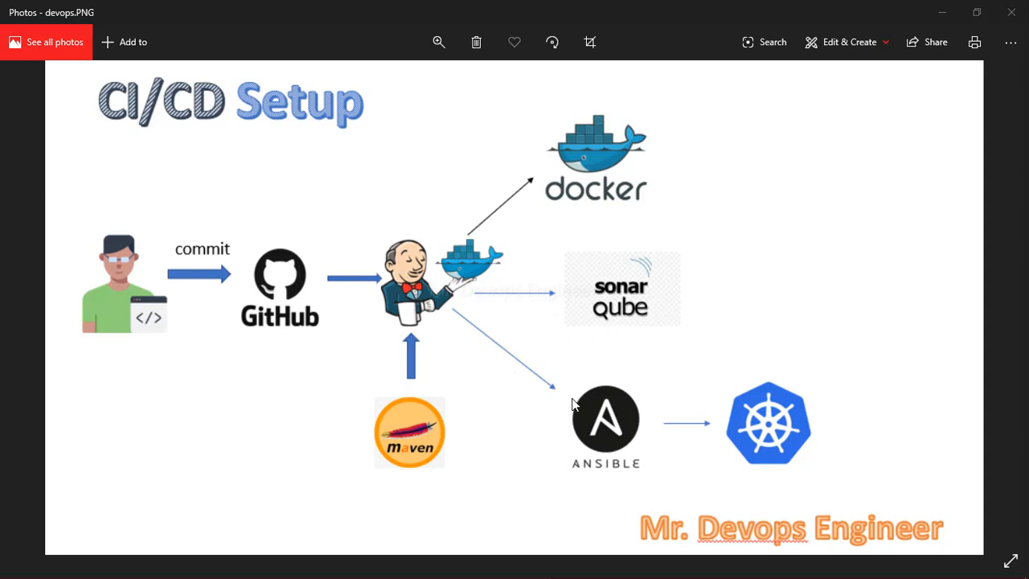
{"action": "mouse_move", "coordinate": [580, 406]}
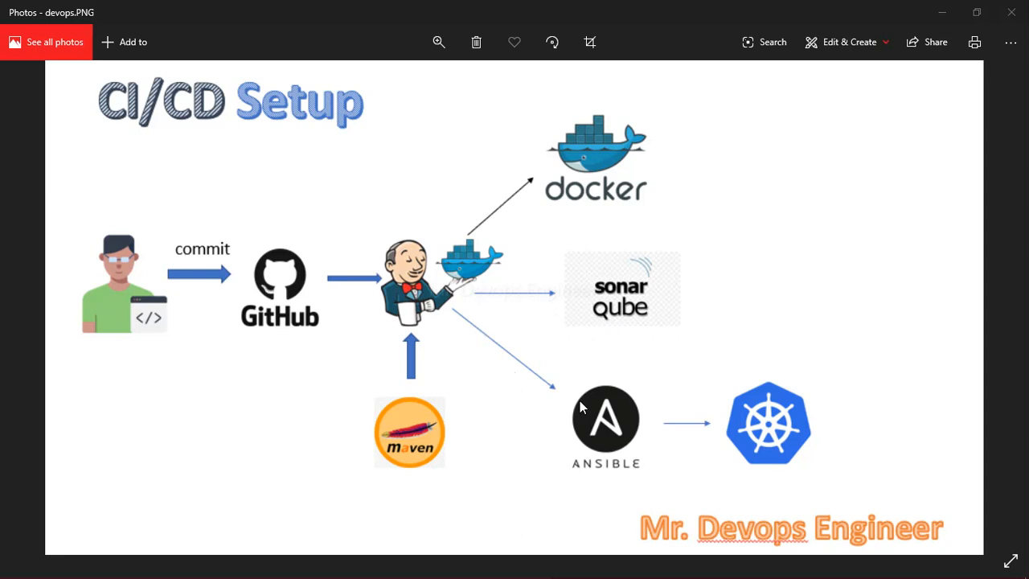
{"action": "mouse_move", "coordinate": [449, 303]}
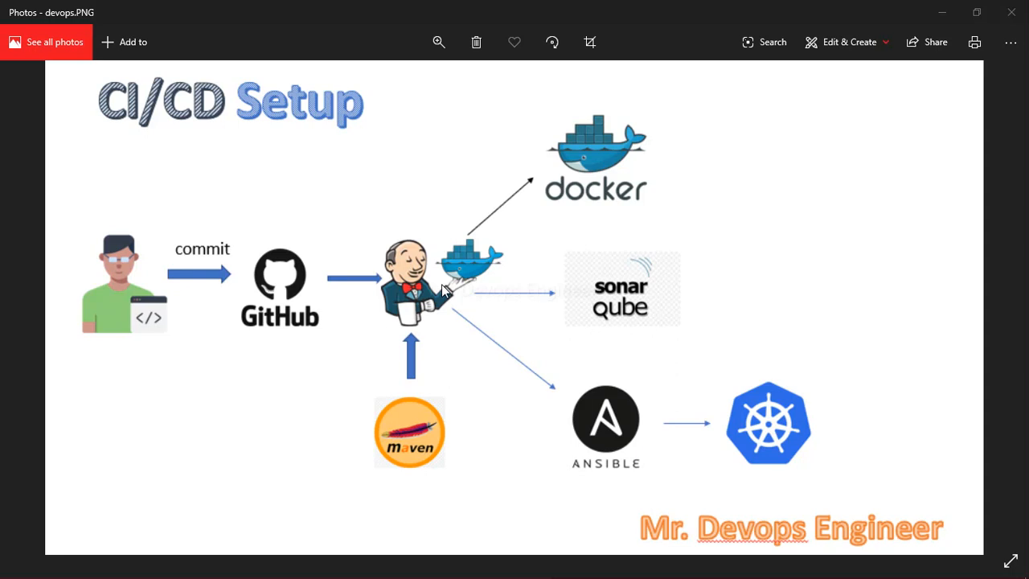
{"action": "mouse_move", "coordinate": [591, 195]}
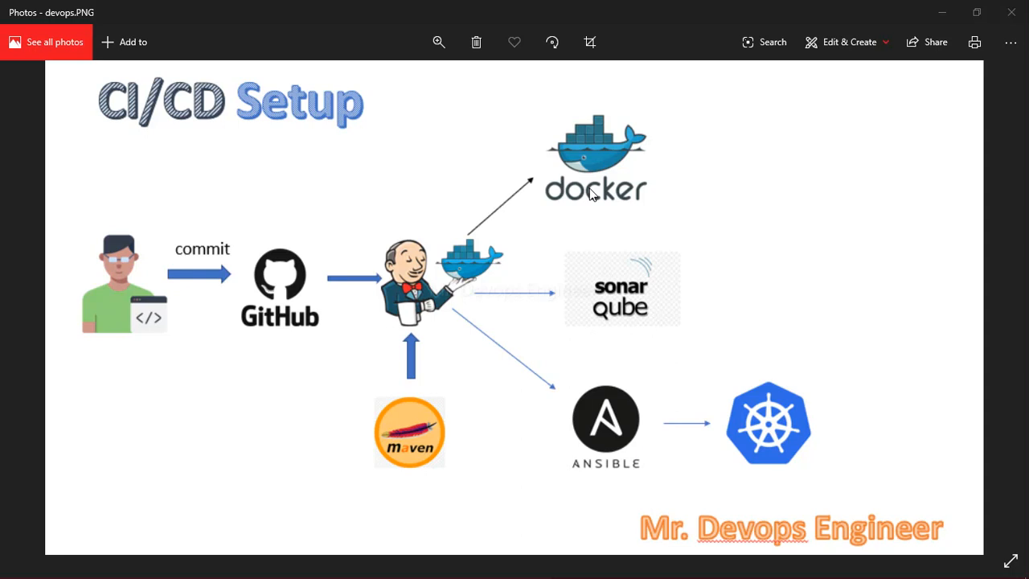
{"action": "mouse_move", "coordinate": [430, 249]}
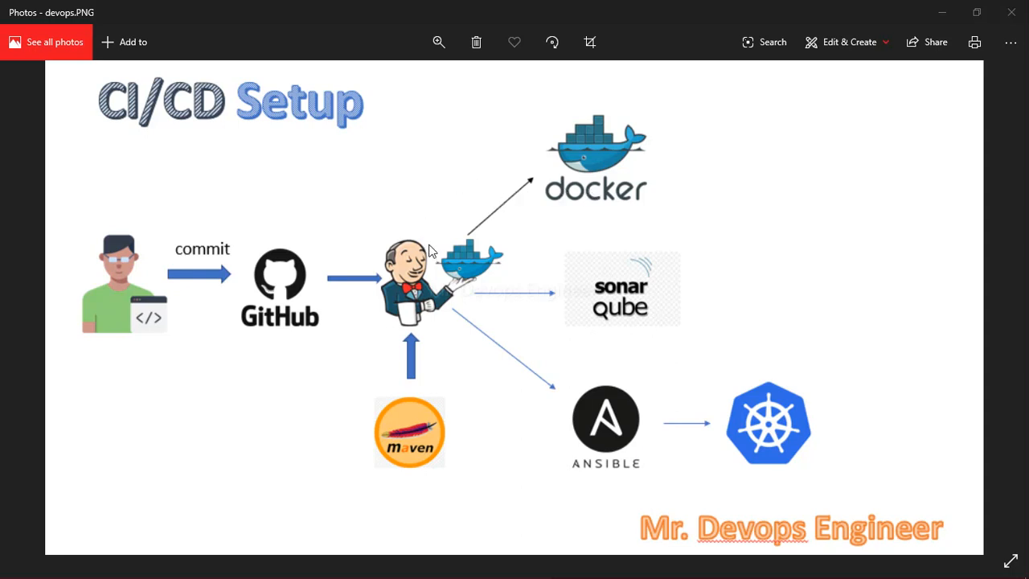
{"action": "mouse_move", "coordinate": [629, 156]}
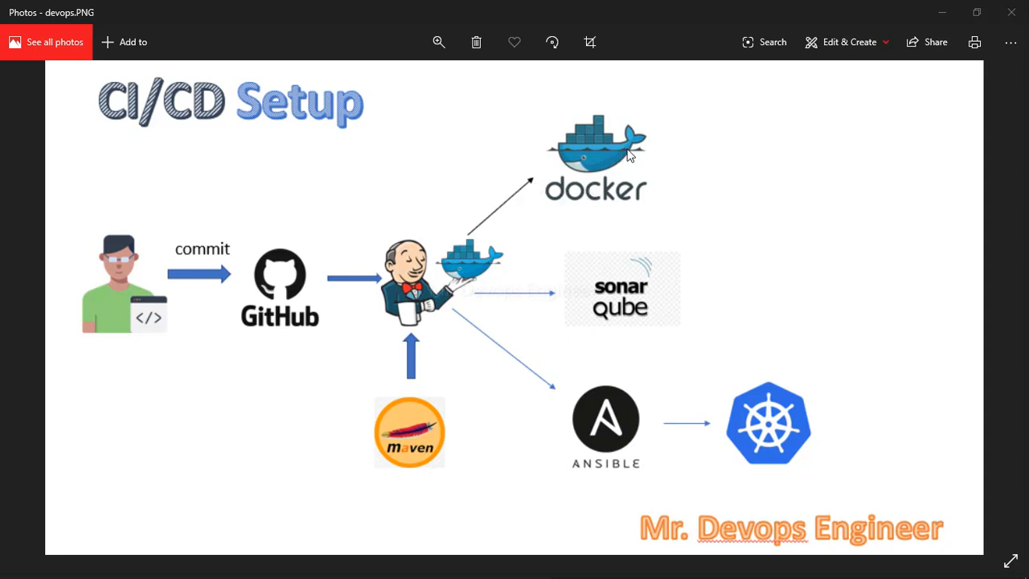
{"action": "mouse_move", "coordinate": [726, 356]}
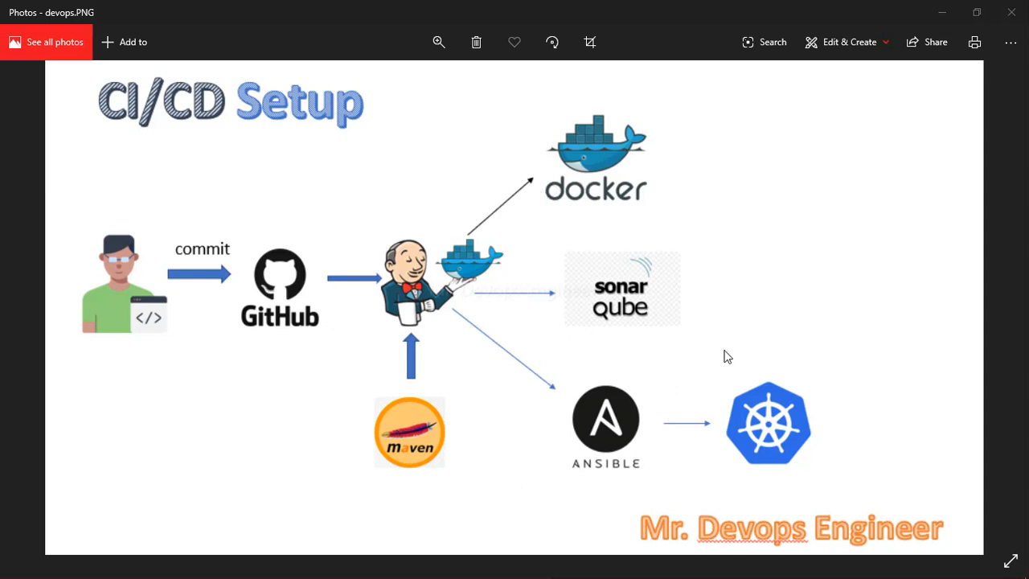
{"action": "mouse_move", "coordinate": [778, 419]}
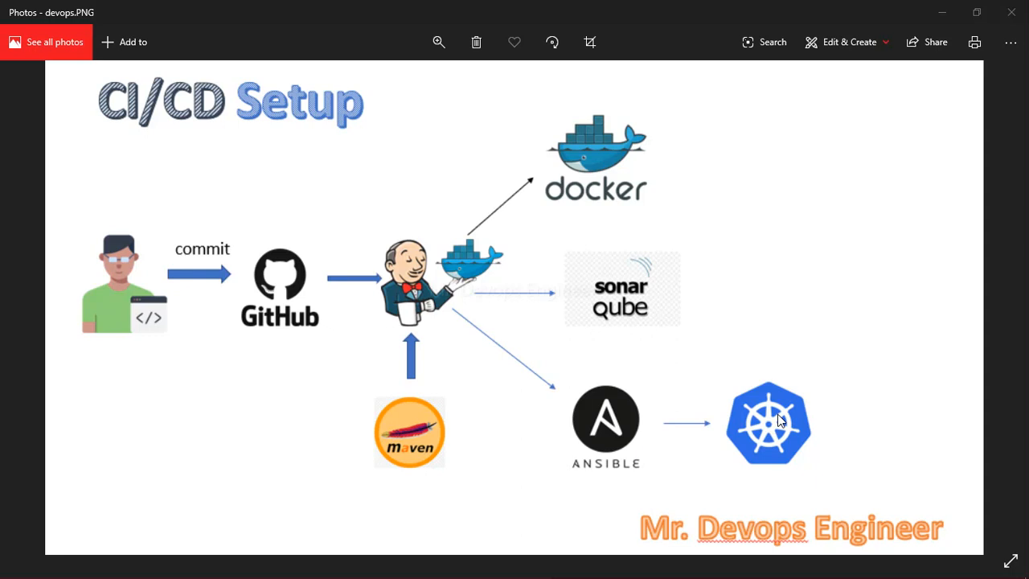
{"action": "mouse_move", "coordinate": [75, 327]}
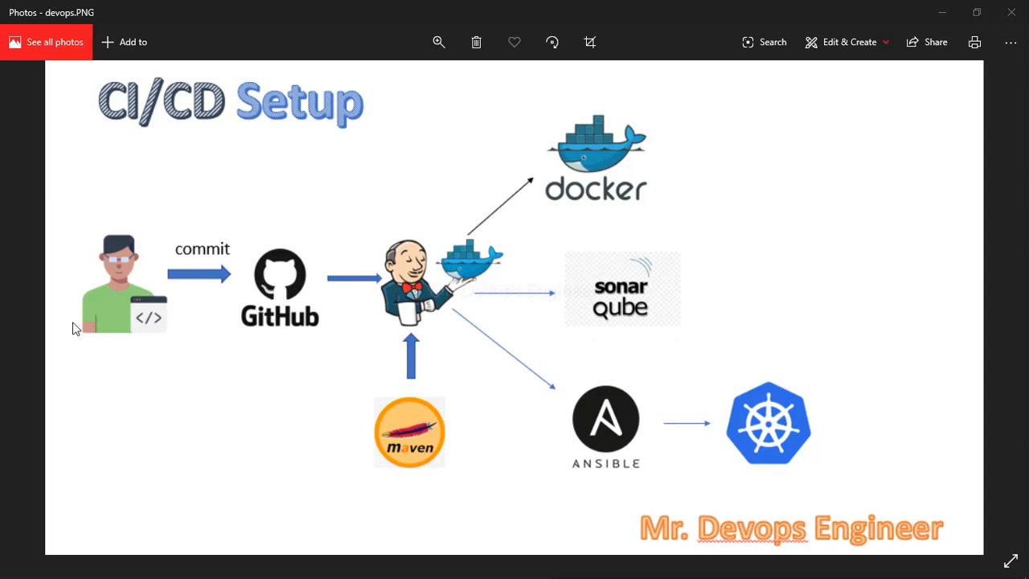
{"action": "mouse_move", "coordinate": [154, 302]}
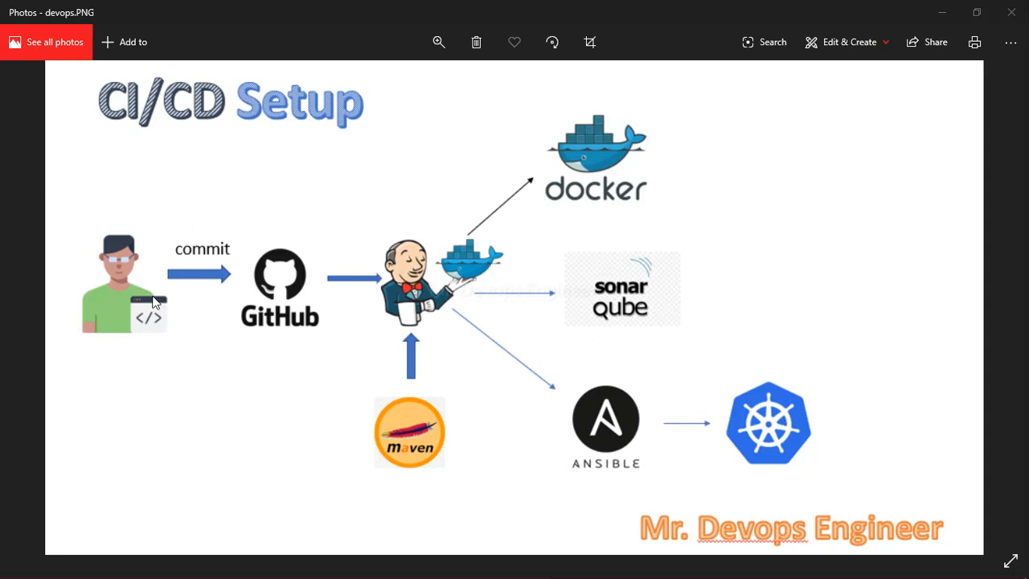
{"action": "mouse_move", "coordinate": [147, 299]}
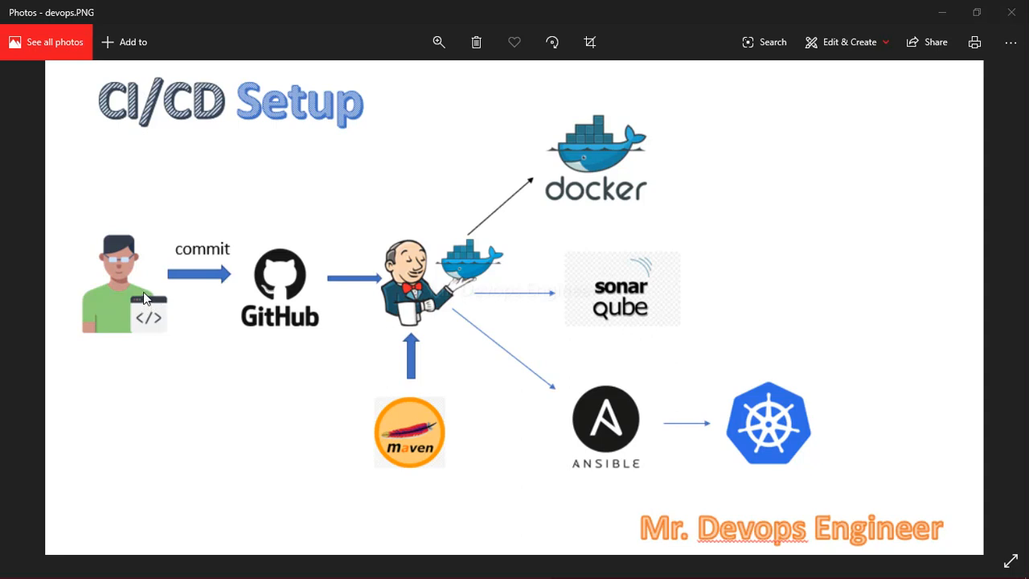
{"action": "mouse_move", "coordinate": [265, 288]}
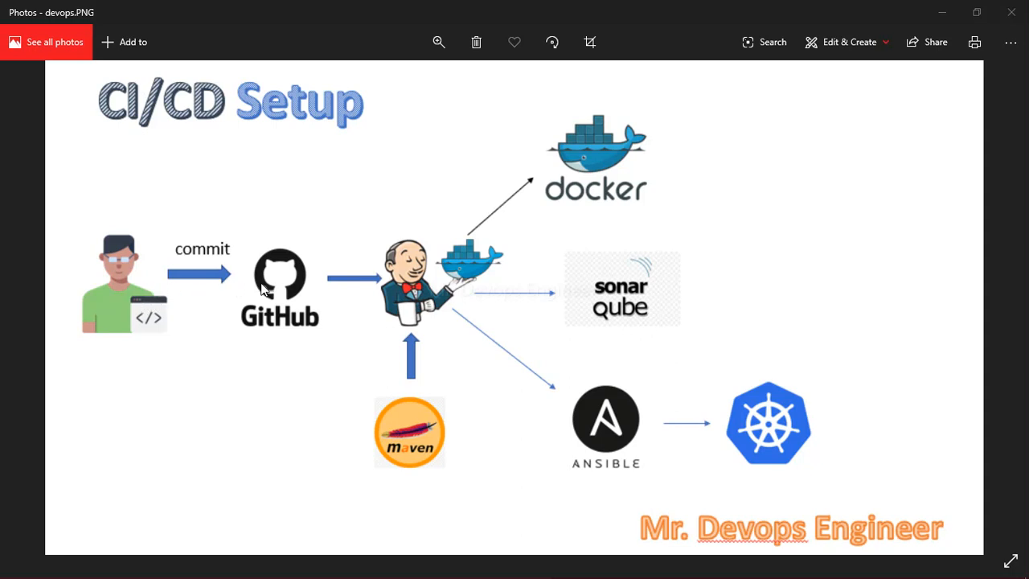
{"action": "mouse_move", "coordinate": [279, 306]}
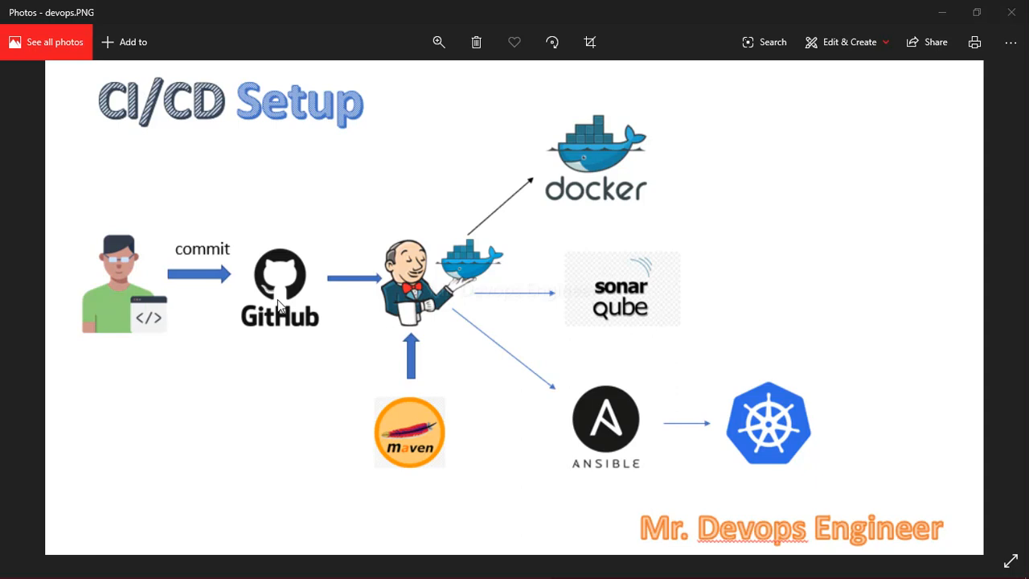
{"action": "mouse_move", "coordinate": [418, 297]}
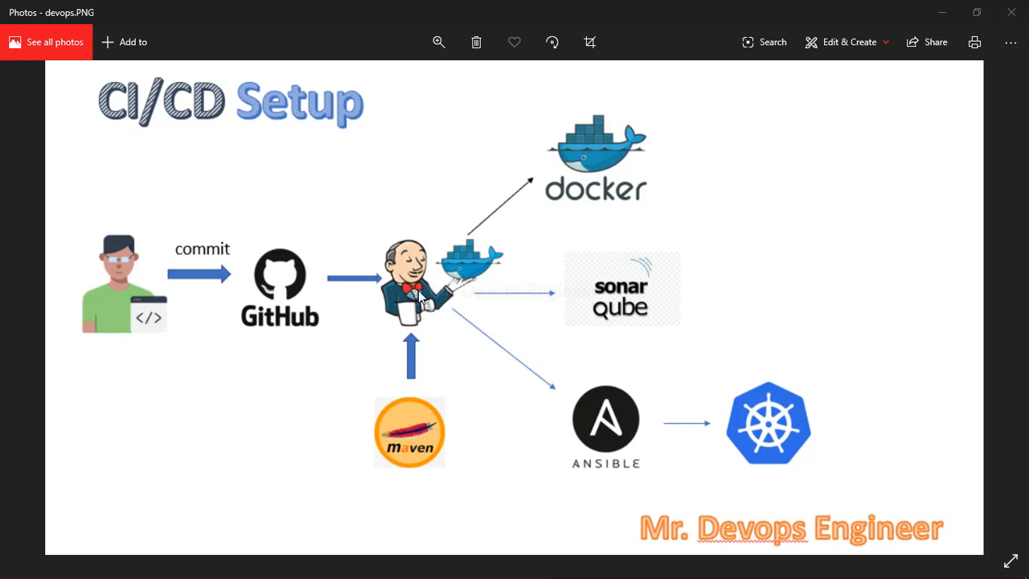
{"action": "mouse_move", "coordinate": [441, 265]}
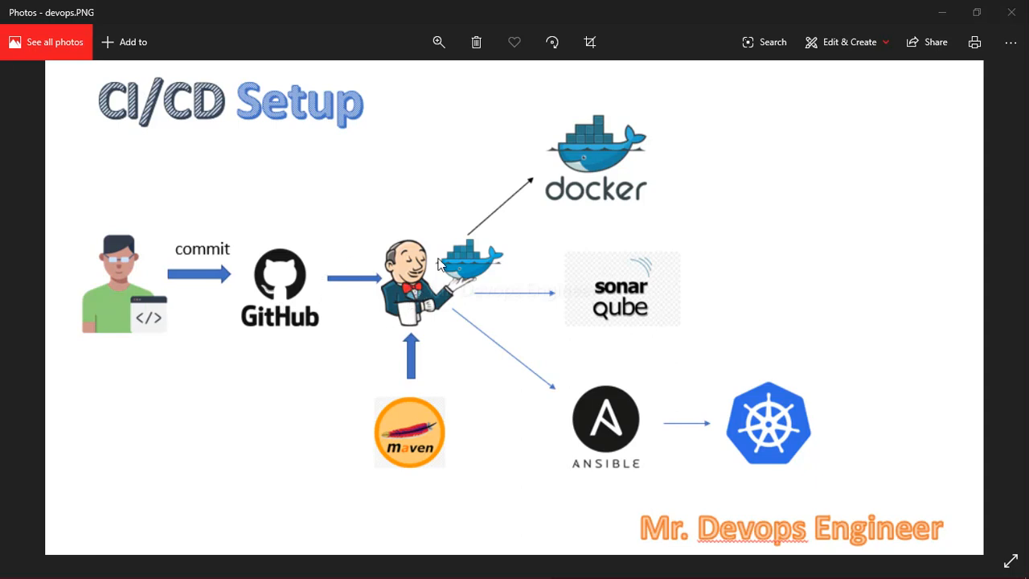
{"action": "mouse_move", "coordinate": [424, 302]}
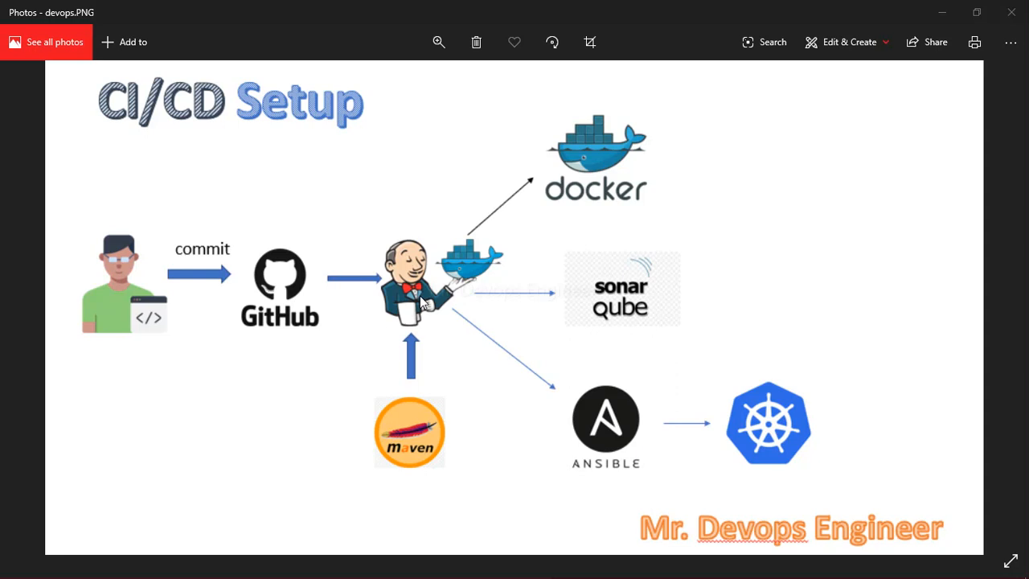
{"action": "mouse_move", "coordinate": [402, 257]}
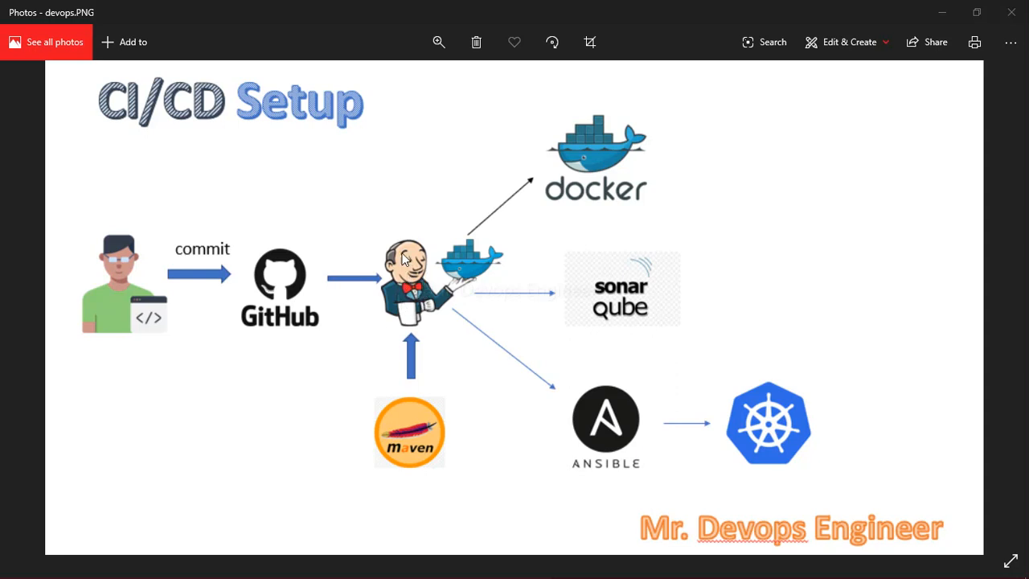
{"action": "mouse_move", "coordinate": [335, 341]}
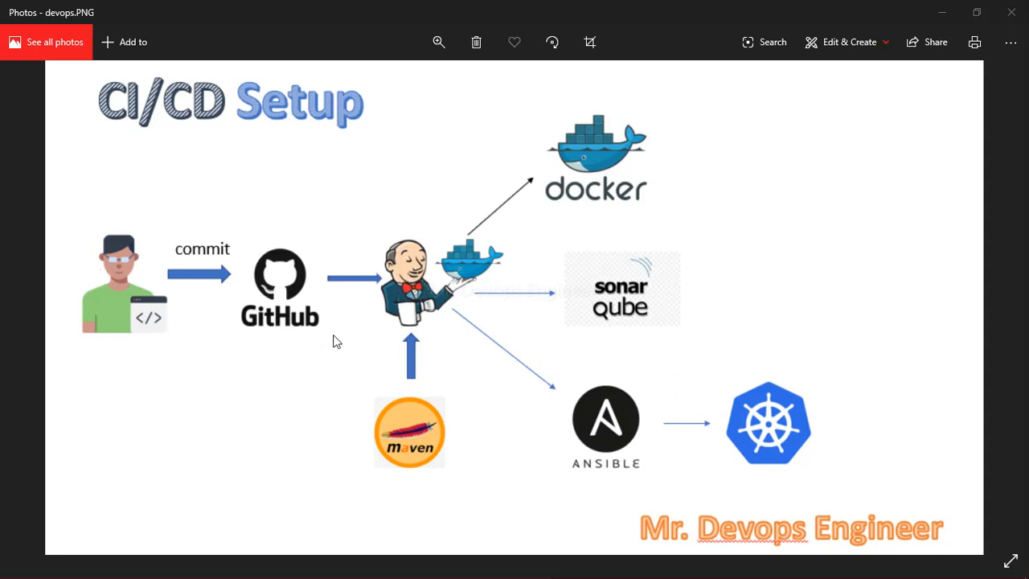
{"action": "mouse_move", "coordinate": [194, 315]}
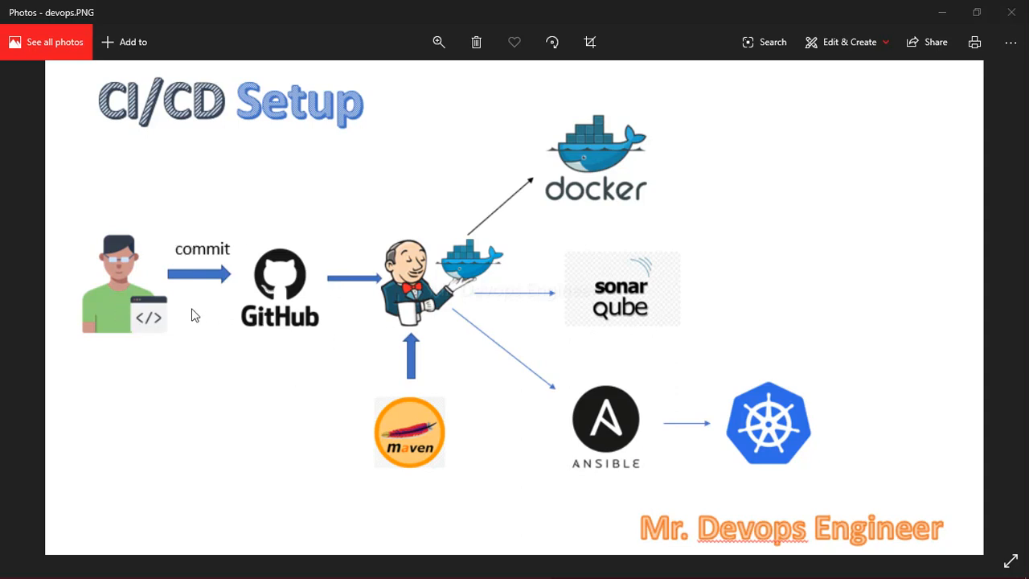
{"action": "mouse_move", "coordinate": [329, 279]}
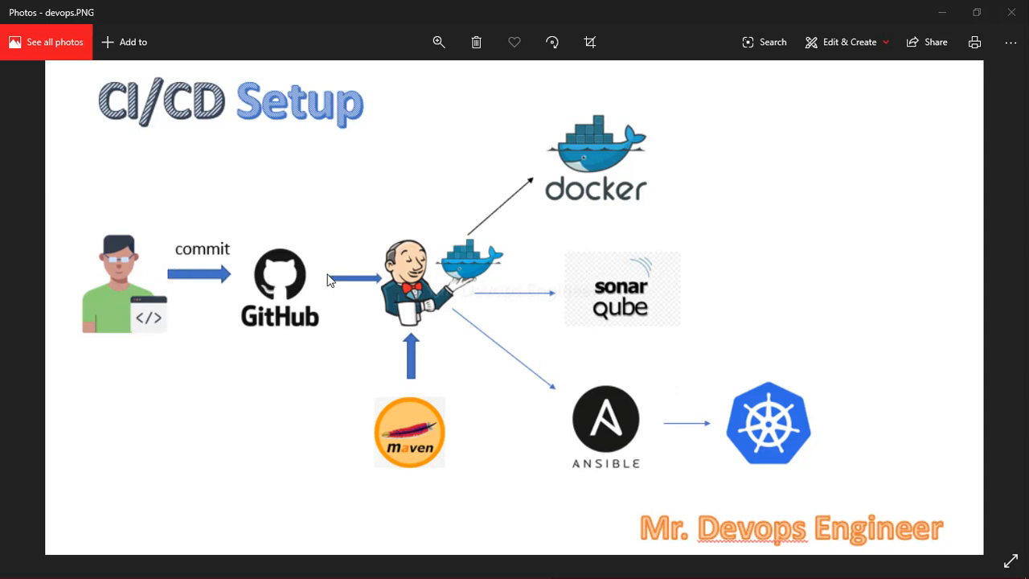
{"action": "mouse_move", "coordinate": [423, 308]}
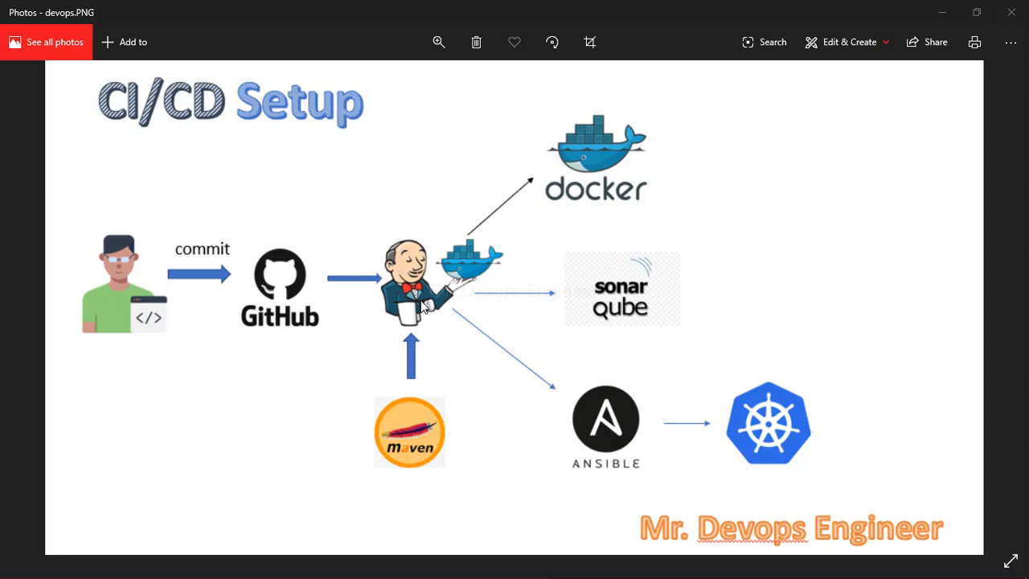
{"action": "mouse_move", "coordinate": [464, 319]}
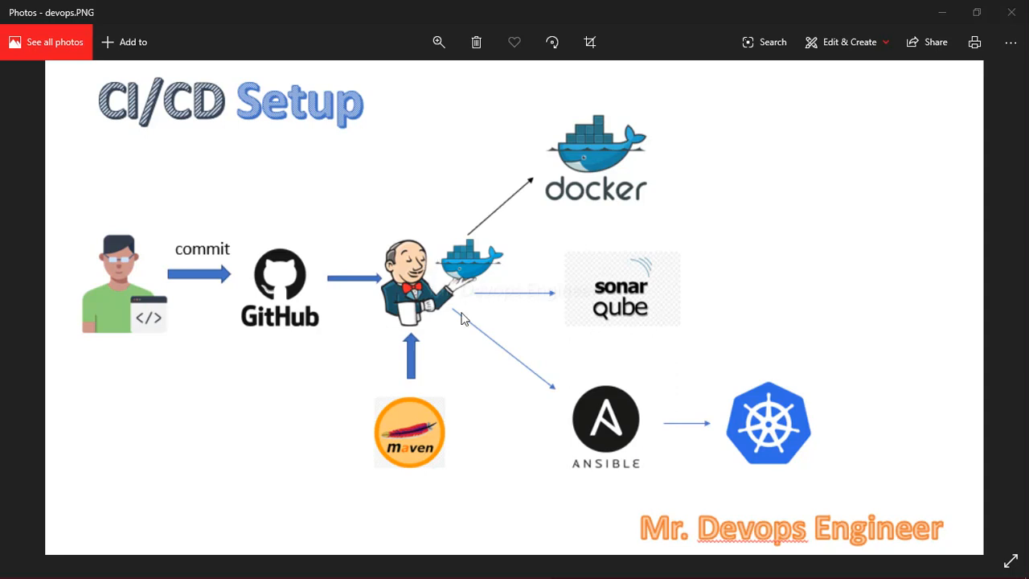
{"action": "mouse_move", "coordinate": [417, 436]}
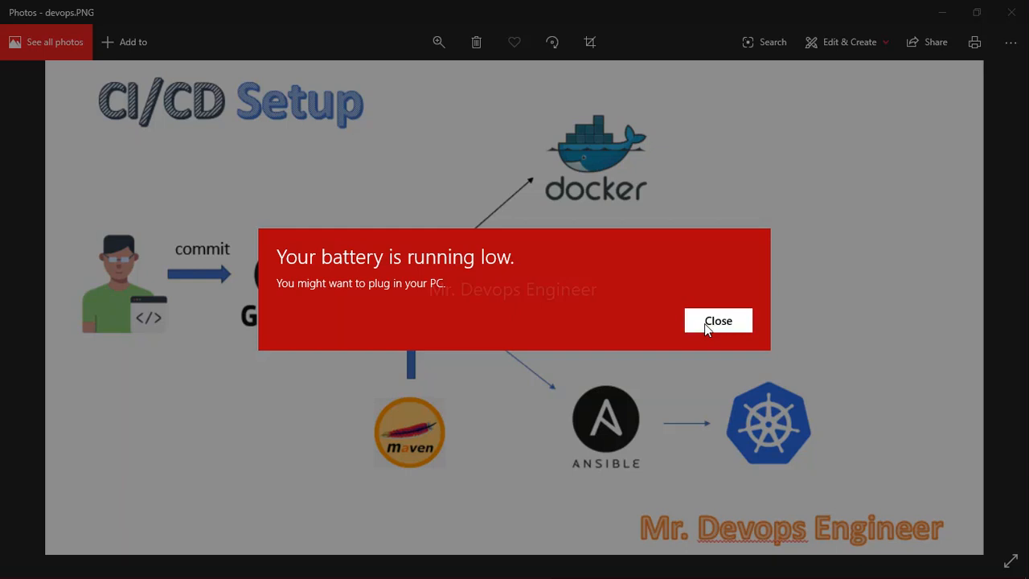
{"action": "left_click", "coordinate": [718, 320]}
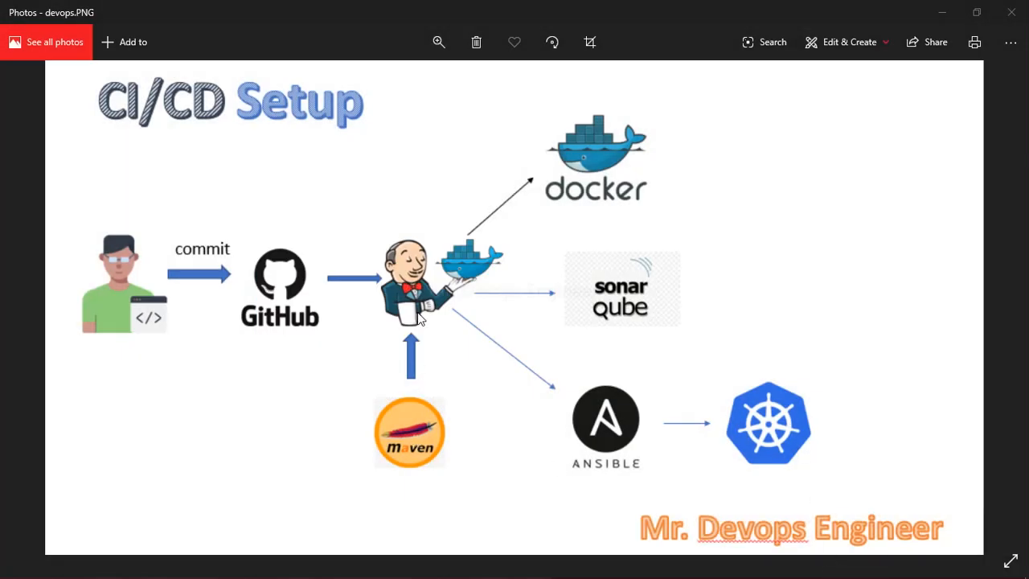
{"action": "mouse_move", "coordinate": [619, 293]}
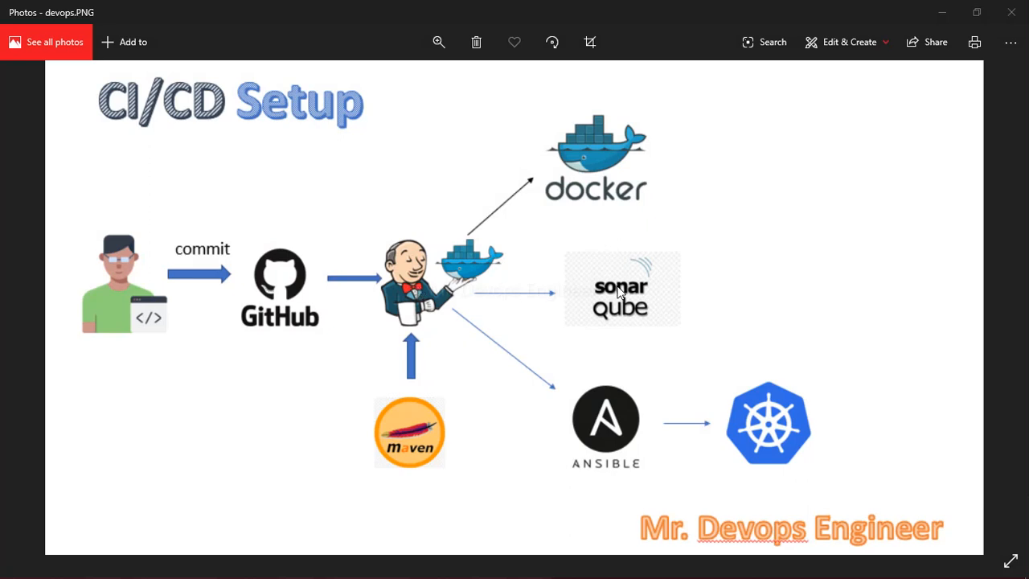
{"action": "mouse_move", "coordinate": [583, 293]}
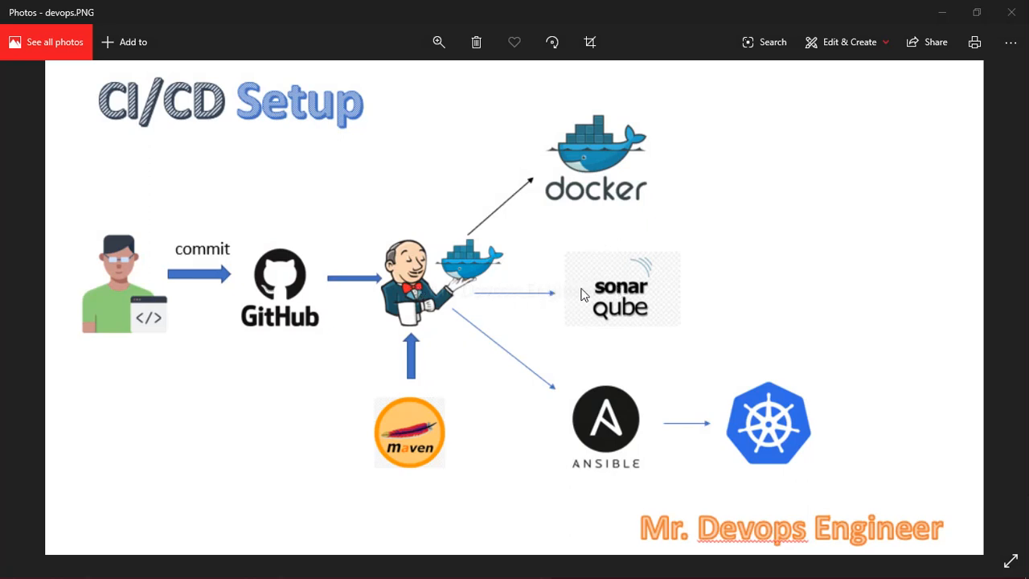
{"action": "mouse_move", "coordinate": [651, 304]}
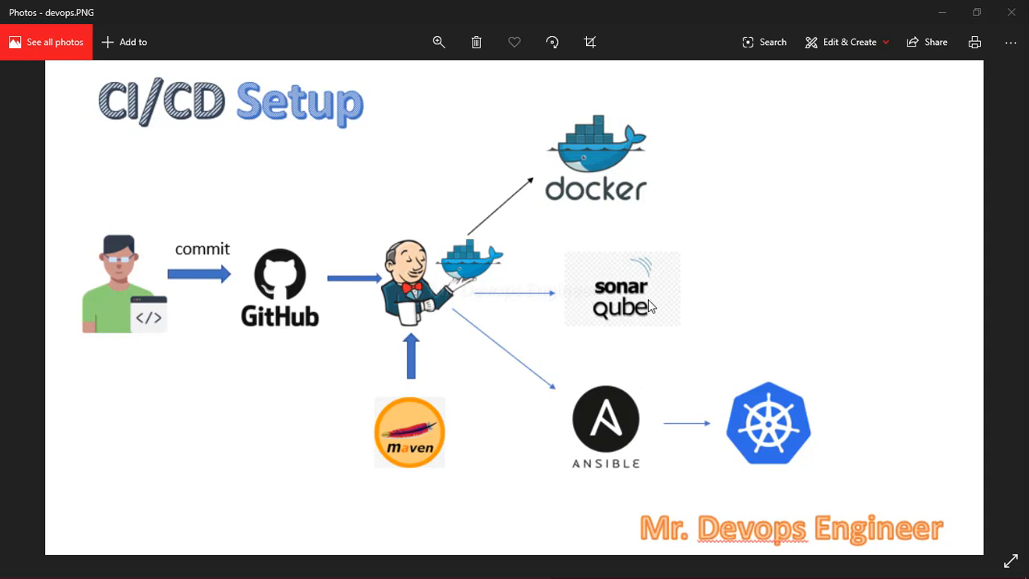
{"action": "mouse_move", "coordinate": [635, 306]}
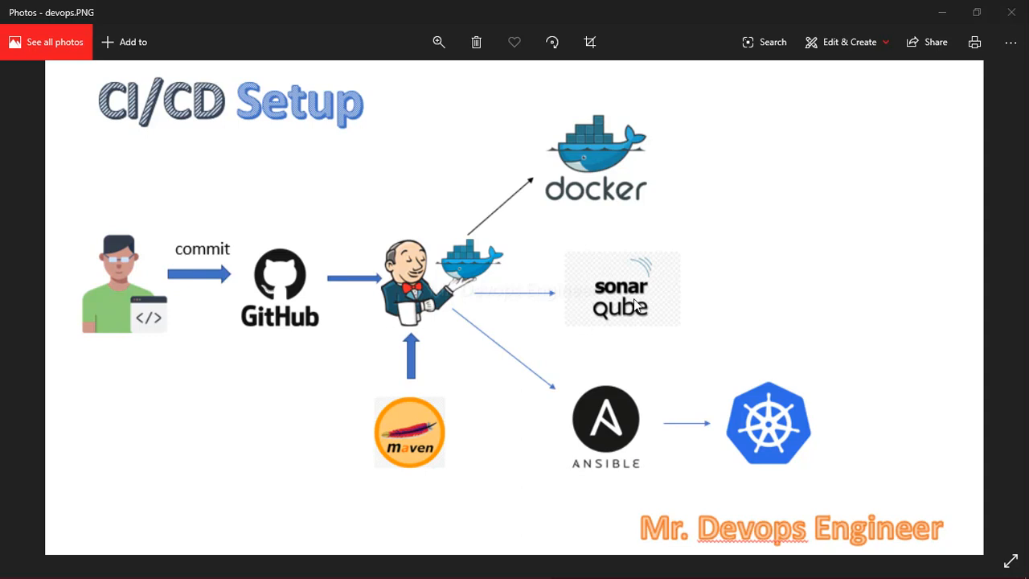
{"action": "mouse_move", "coordinate": [663, 250]}
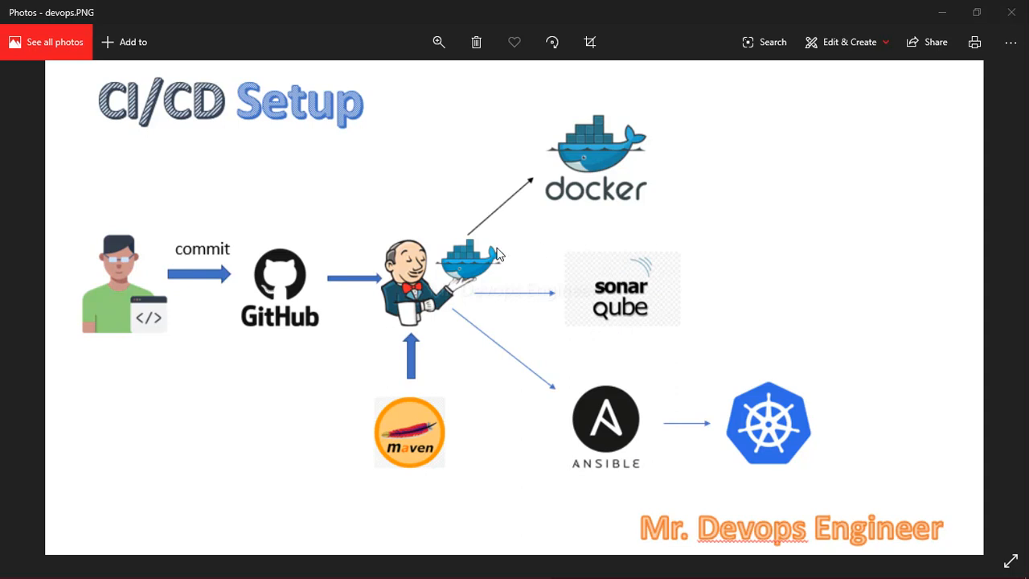
{"action": "mouse_move", "coordinate": [559, 193]}
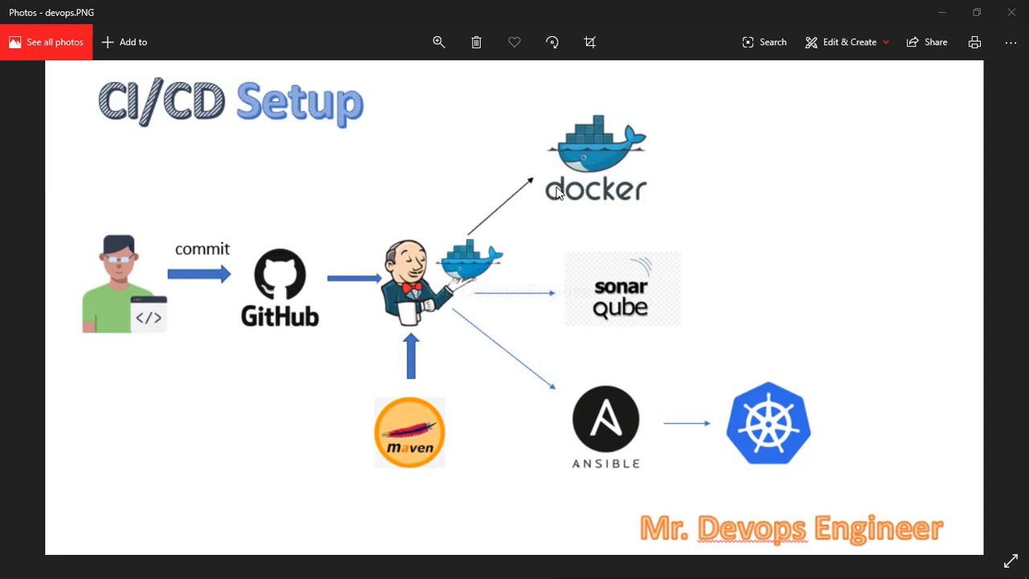
{"action": "mouse_move", "coordinate": [479, 443]}
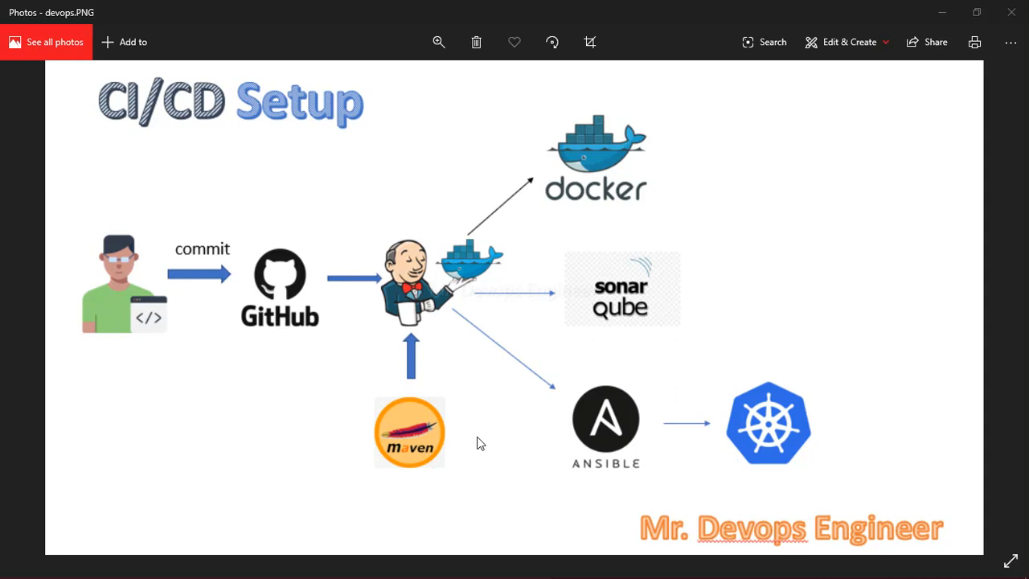
{"action": "mouse_move", "coordinate": [432, 311]}
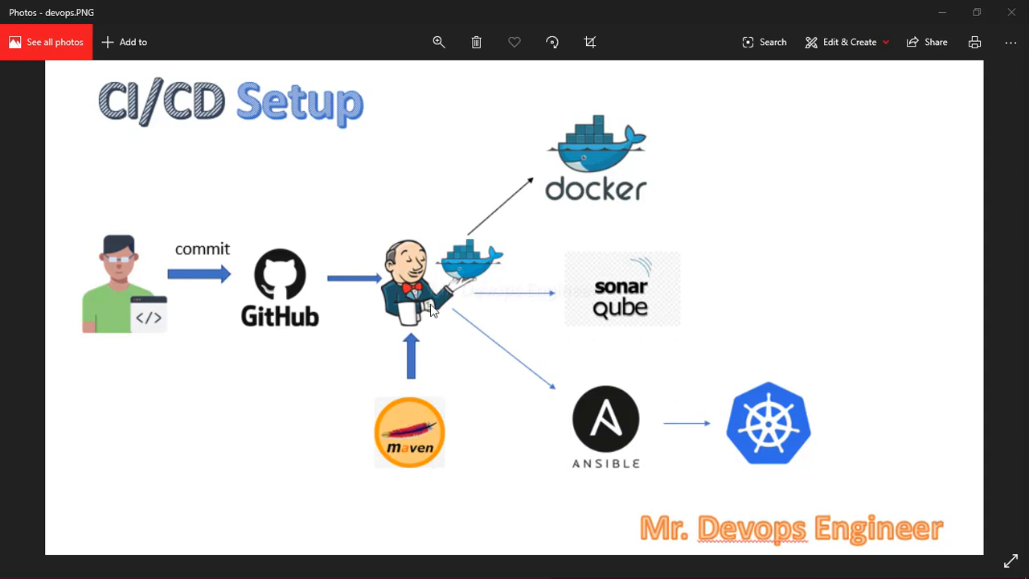
{"action": "mouse_move", "coordinate": [422, 308]}
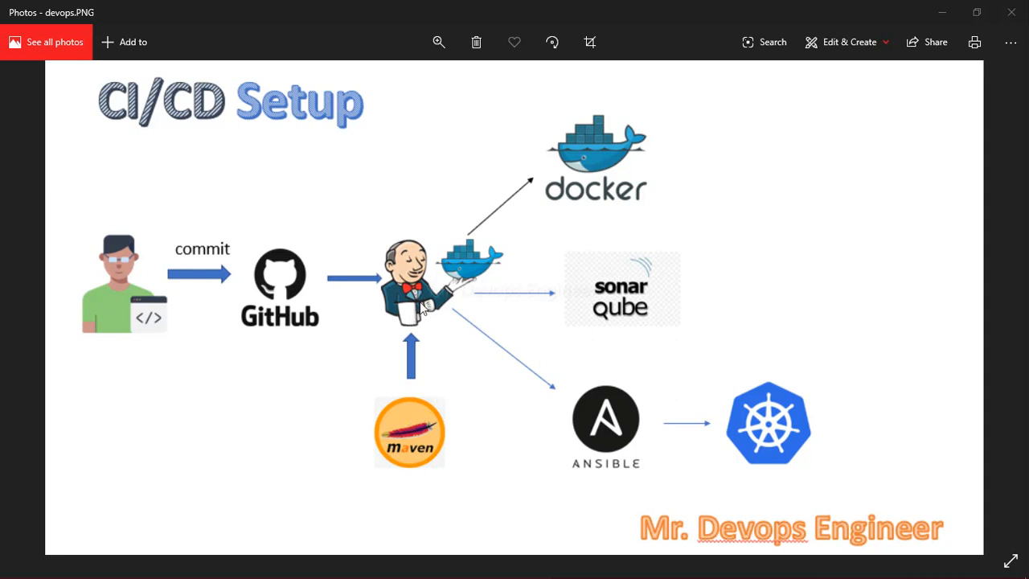
{"action": "mouse_move", "coordinate": [463, 261]}
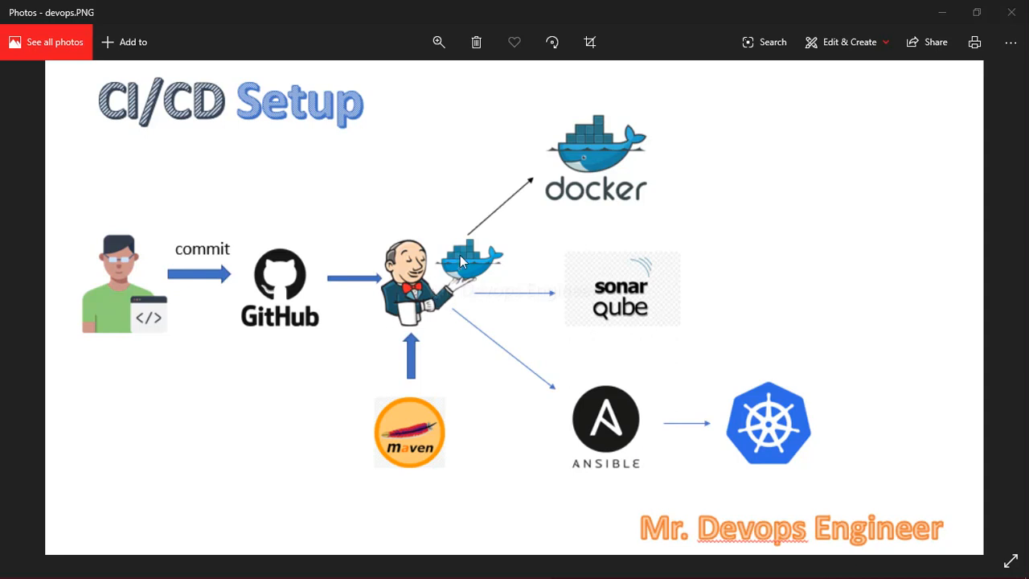
{"action": "mouse_move", "coordinate": [559, 183]}
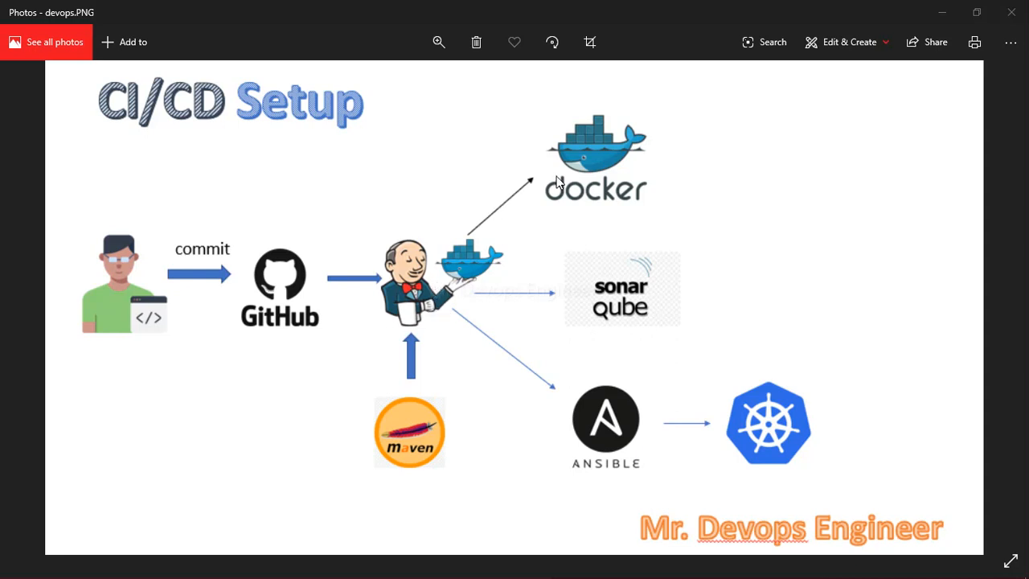
{"action": "mouse_move", "coordinate": [594, 417]}
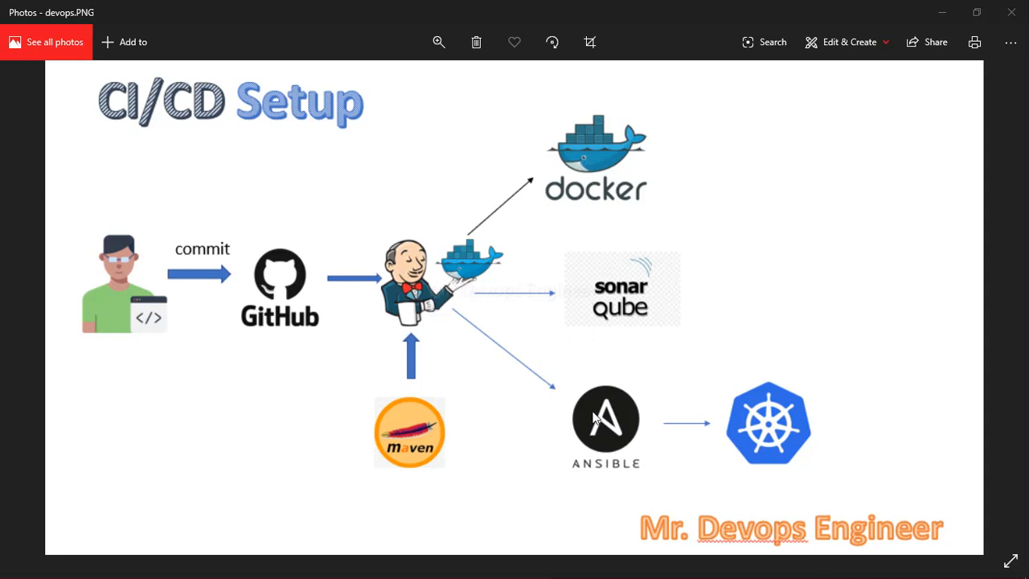
{"action": "mouse_move", "coordinate": [601, 445]}
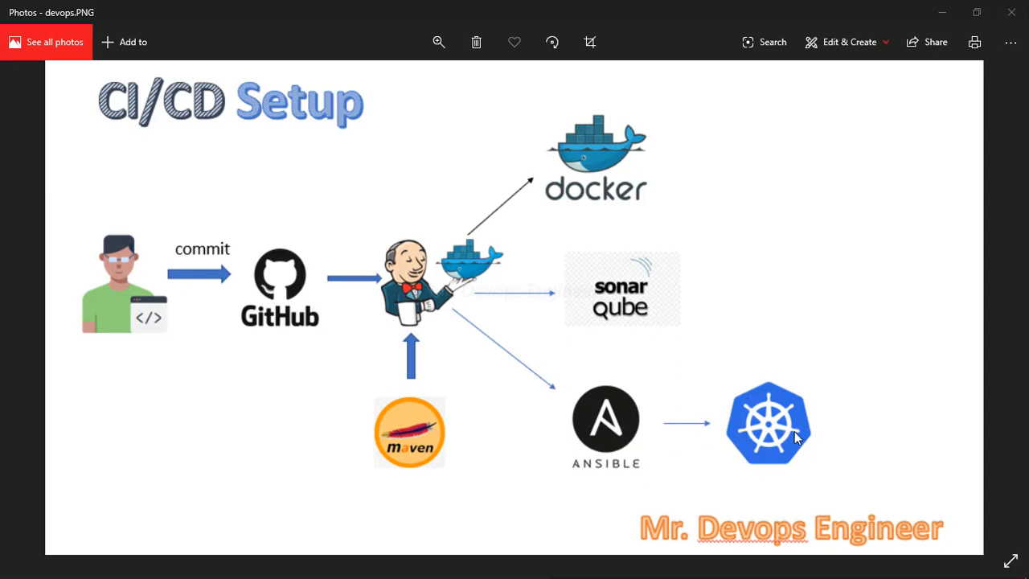
{"action": "mouse_move", "coordinate": [783, 448]}
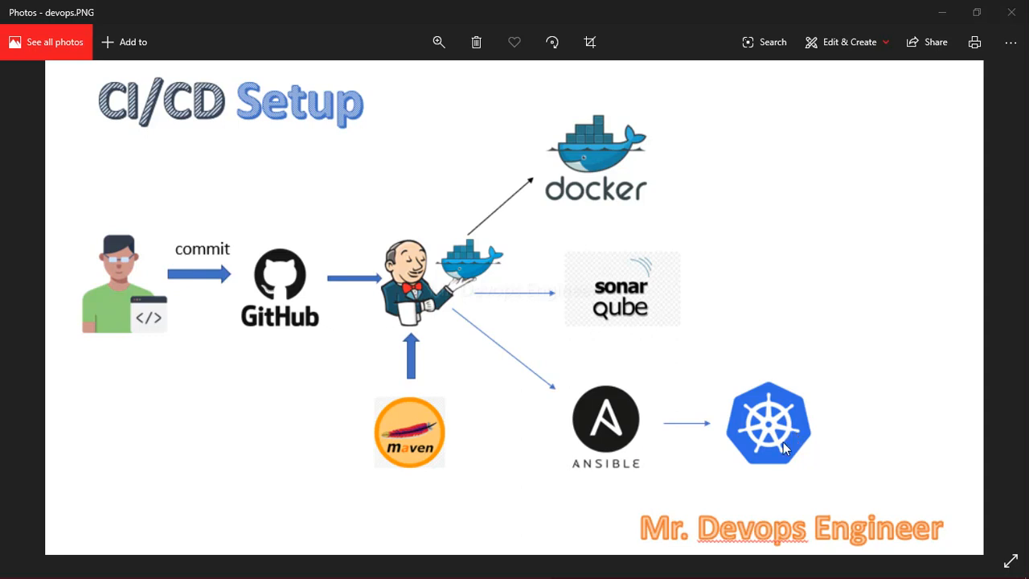
{"action": "mouse_move", "coordinate": [777, 454]}
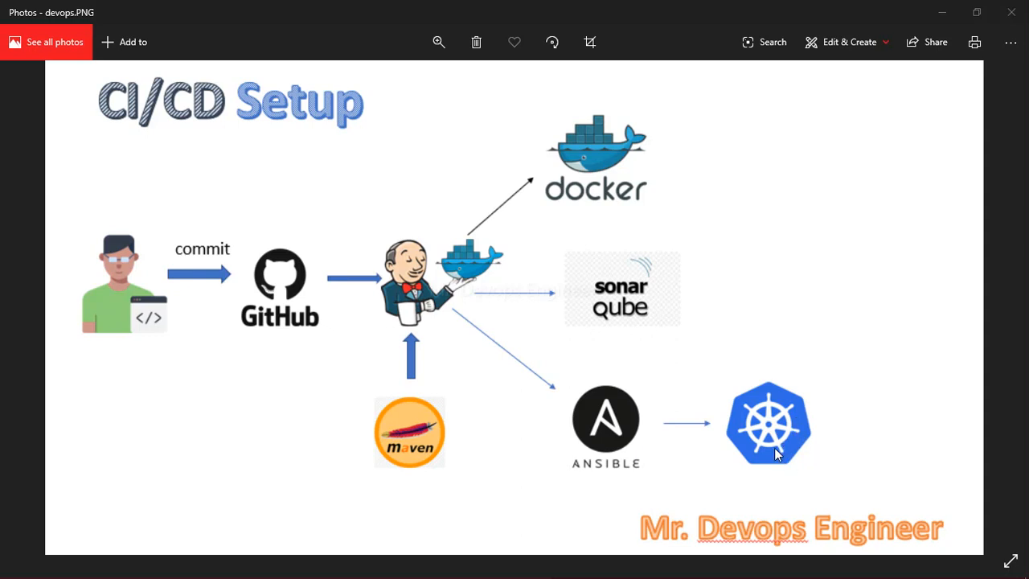
{"action": "mouse_move", "coordinate": [779, 387]}
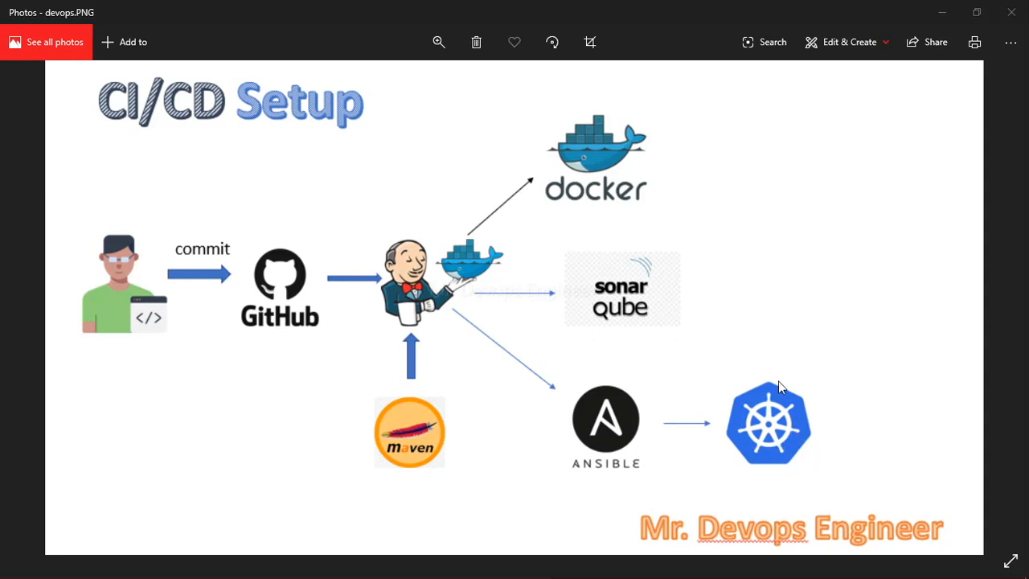
{"action": "mouse_move", "coordinate": [798, 448]}
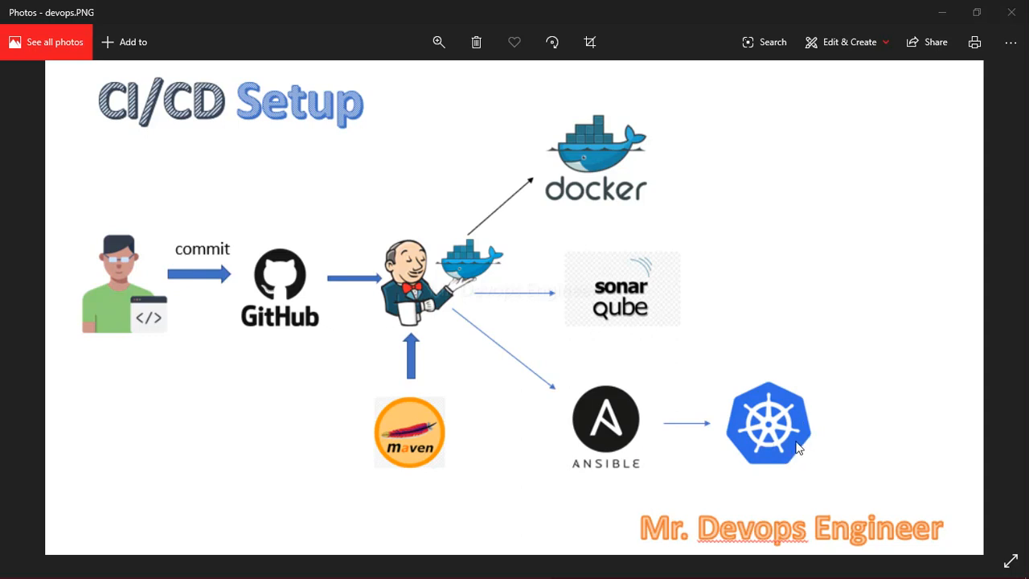
{"action": "mouse_move", "coordinate": [796, 447]}
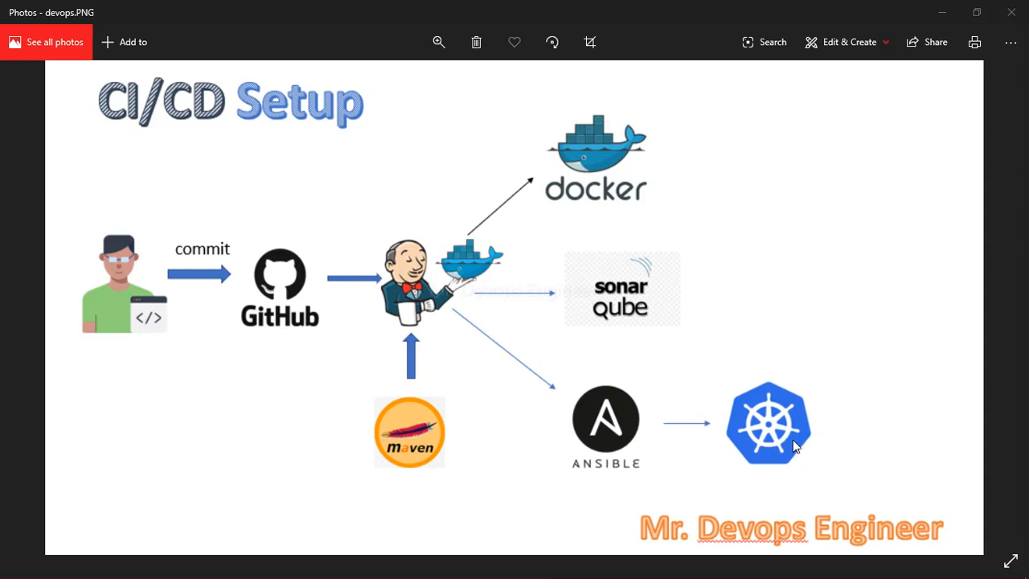
{"action": "mouse_move", "coordinate": [796, 456]}
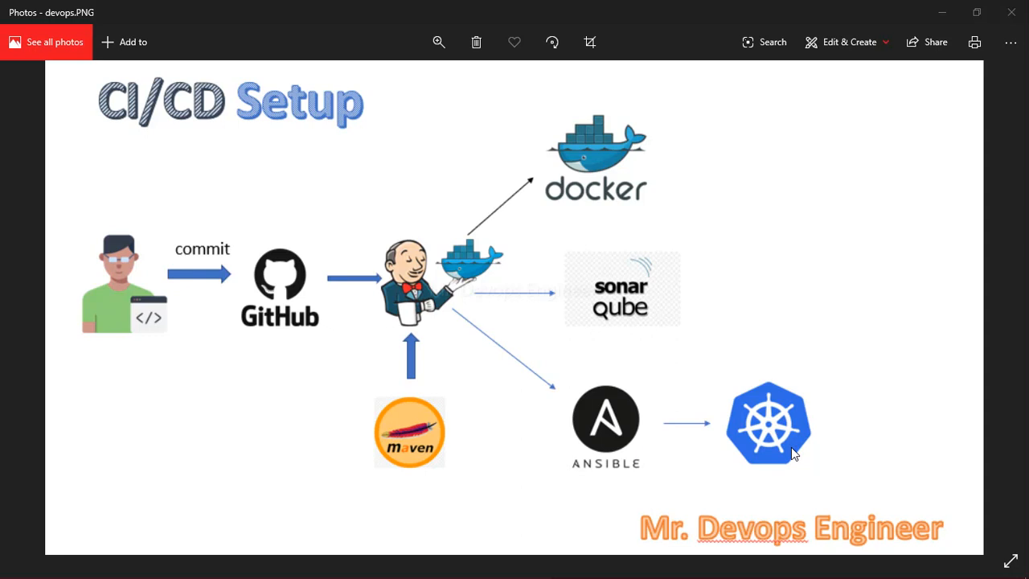
{"action": "mouse_move", "coordinate": [338, 272]}
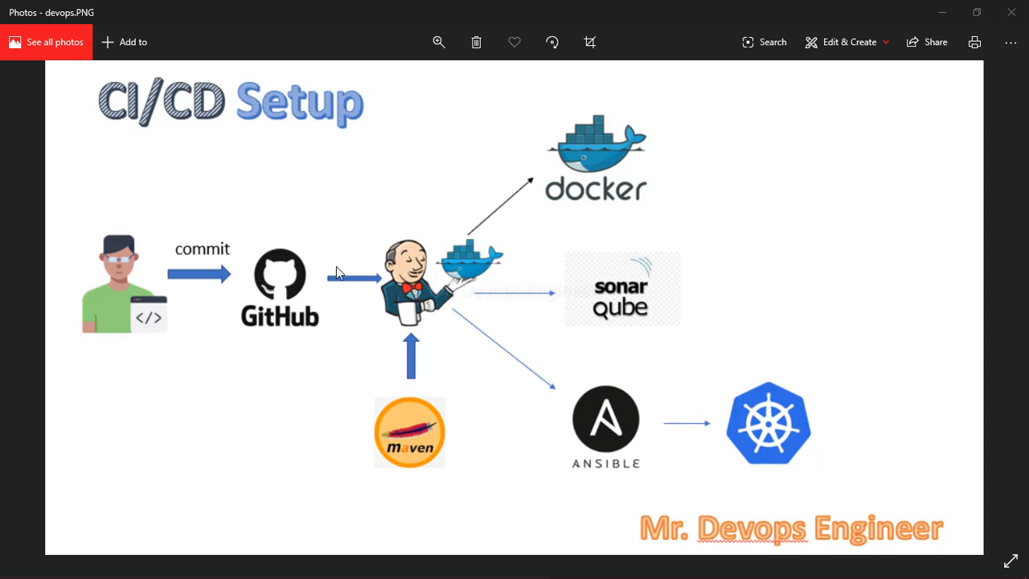
{"action": "mouse_move", "coordinate": [666, 413]}
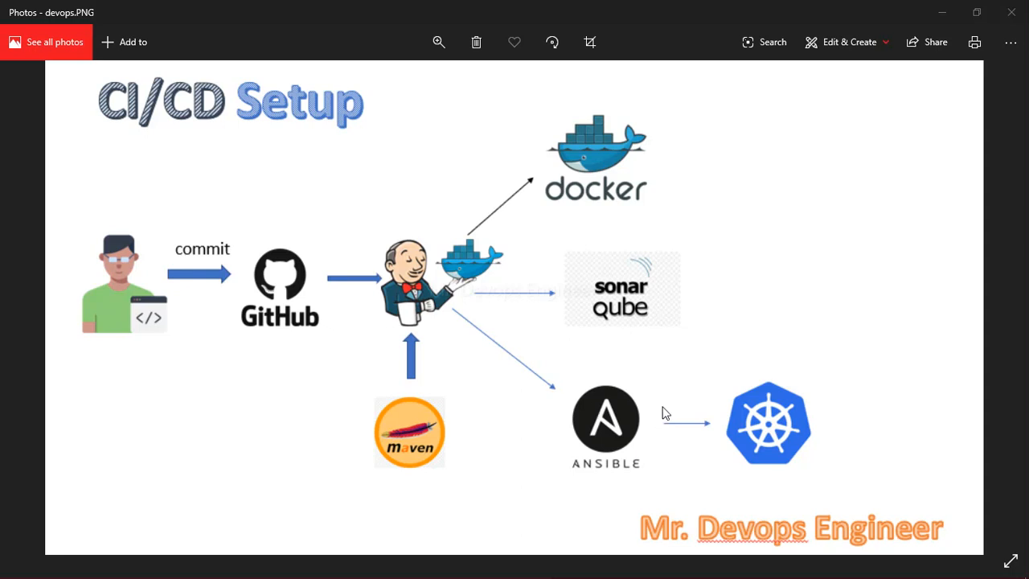